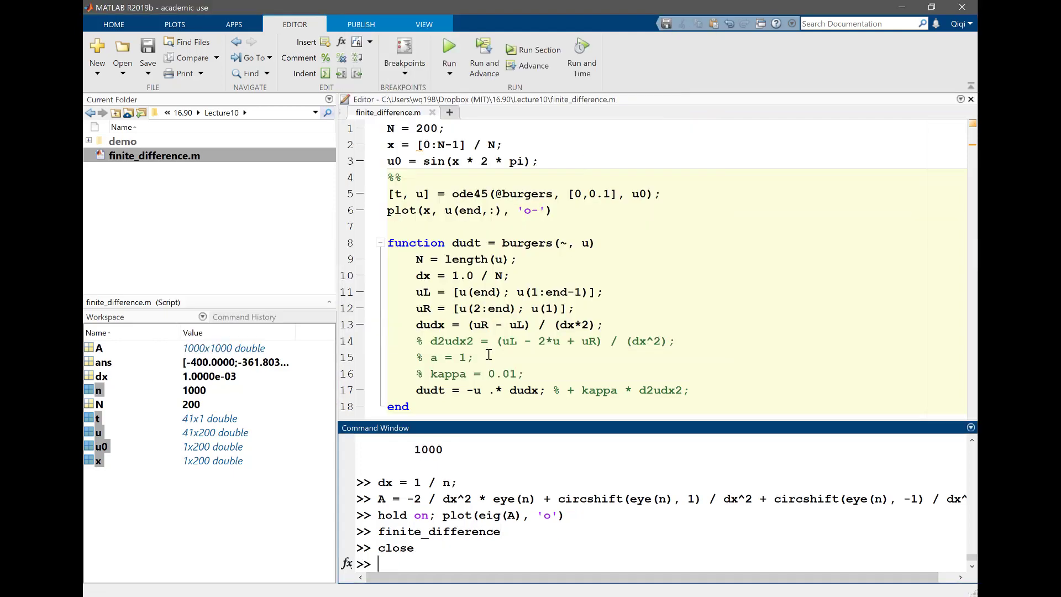
Step: Run finite_difference.m and set the resulting t = 0.1 solution plot aside
left_click(448, 49)
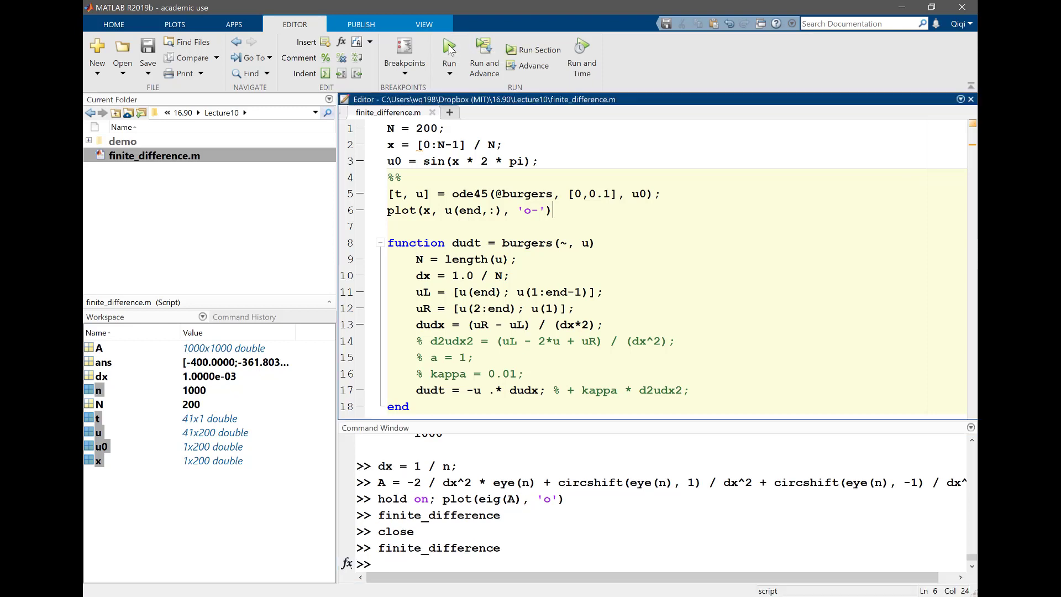
left_click(449, 46)
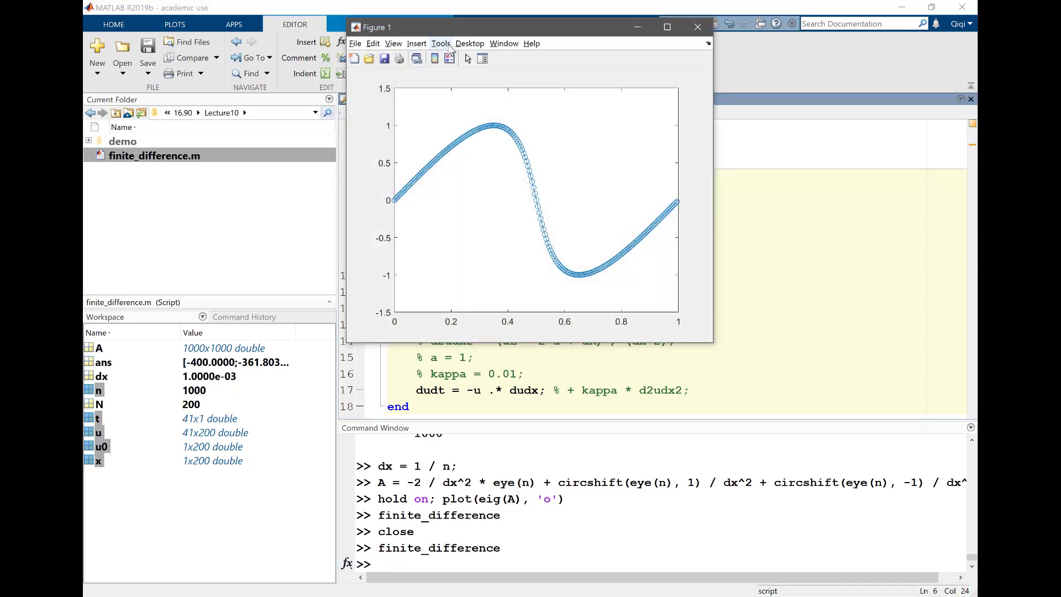
mouse_move(553, 31)
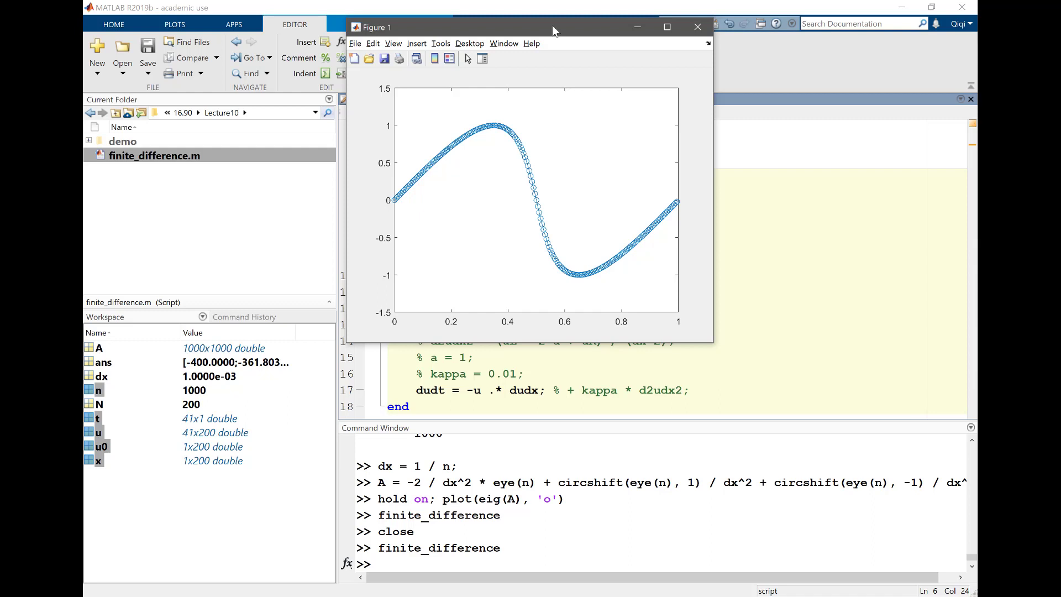
left_click_drag(554, 27, 602, 107)
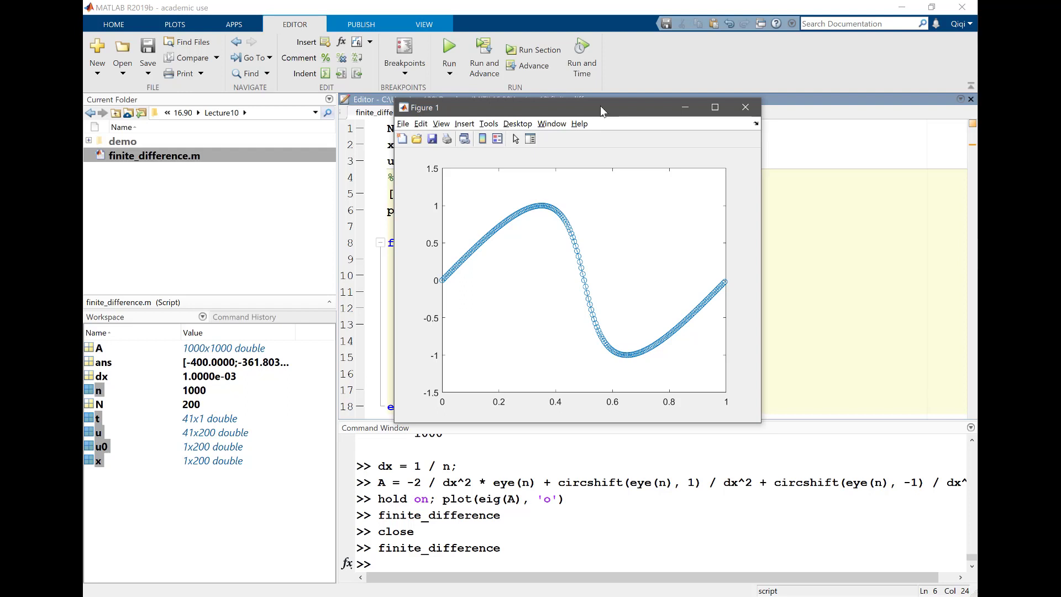
Step: Add the loop header 'for t = 0:0.01:0.1' below the %% section break
left_click(744, 107)
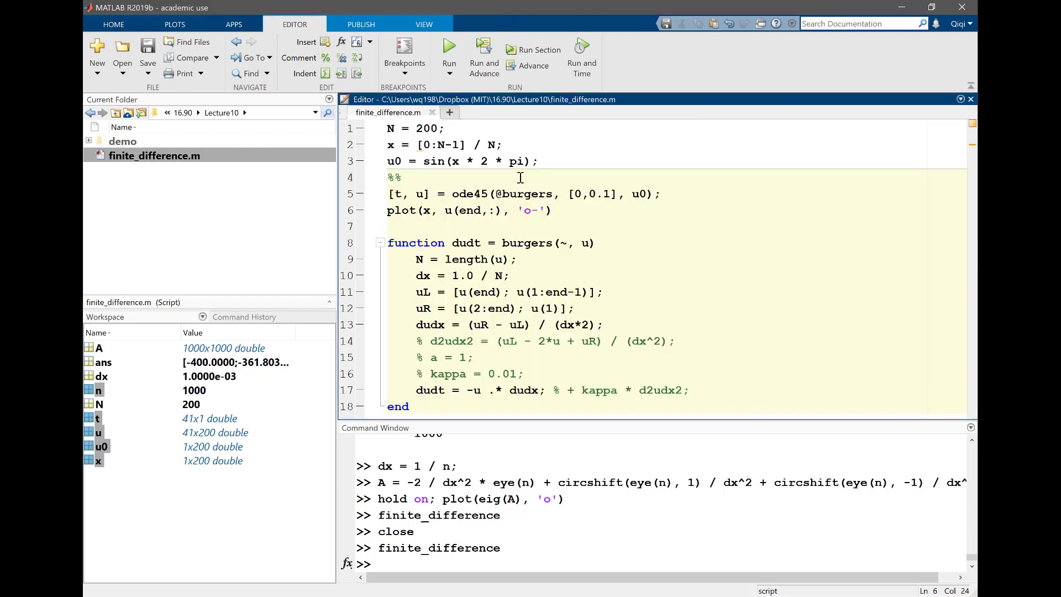
key("enter")
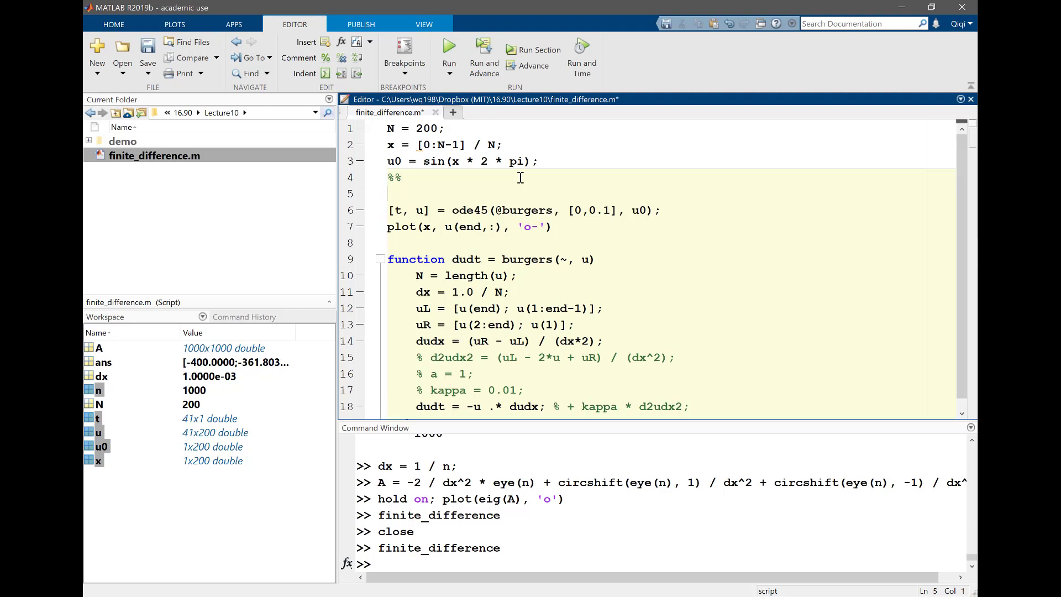
type("for t")
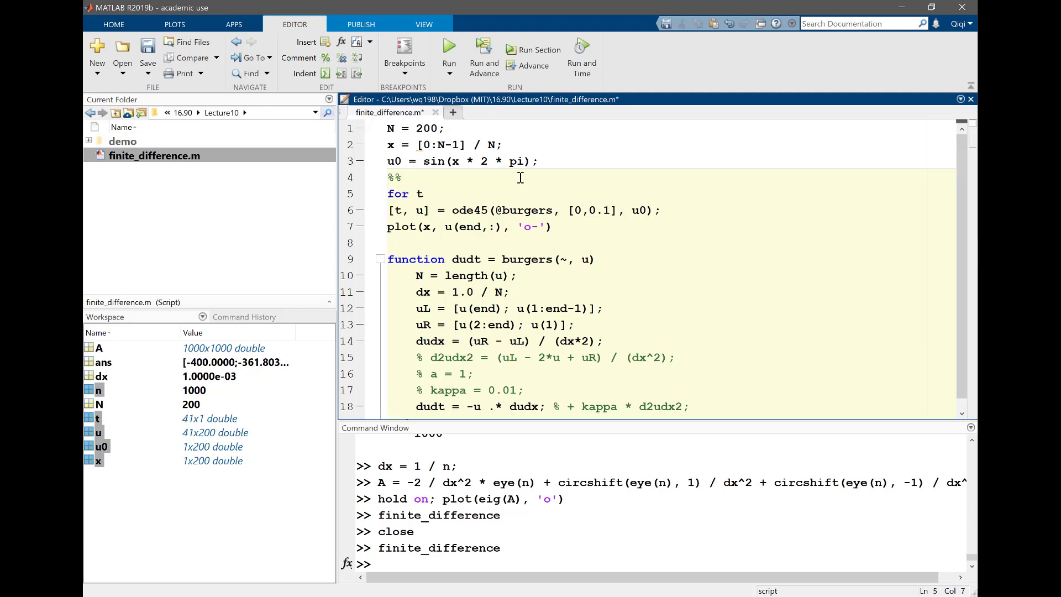
type("= 0")
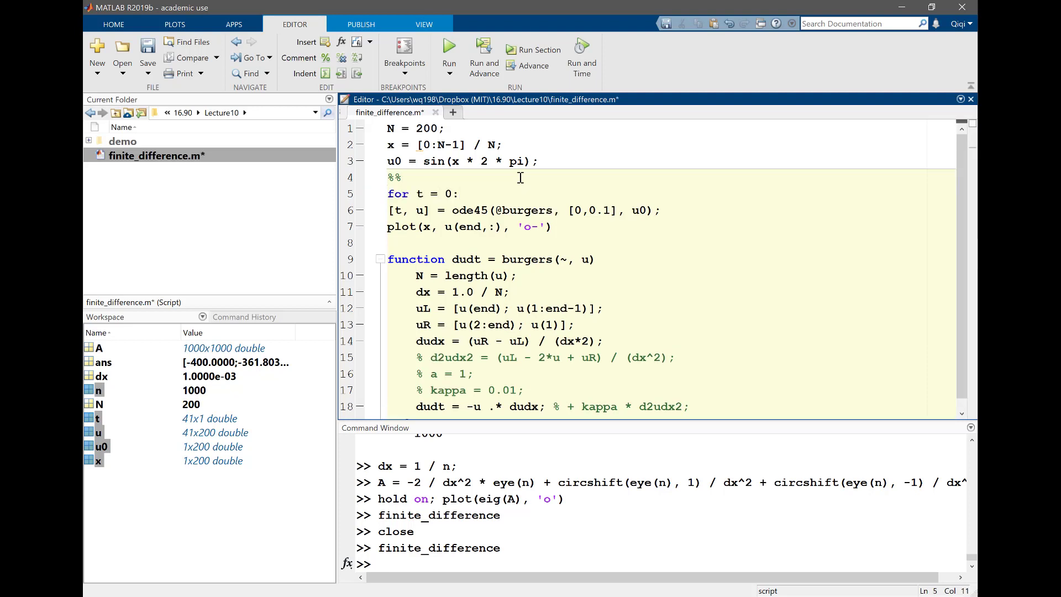
type(":0.01:")
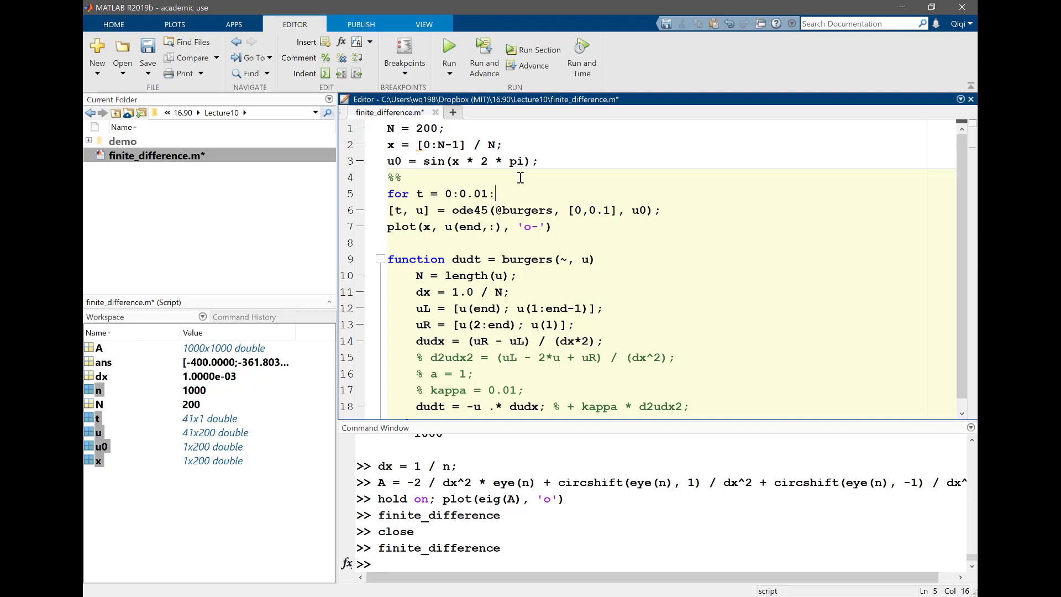
type("0.1")
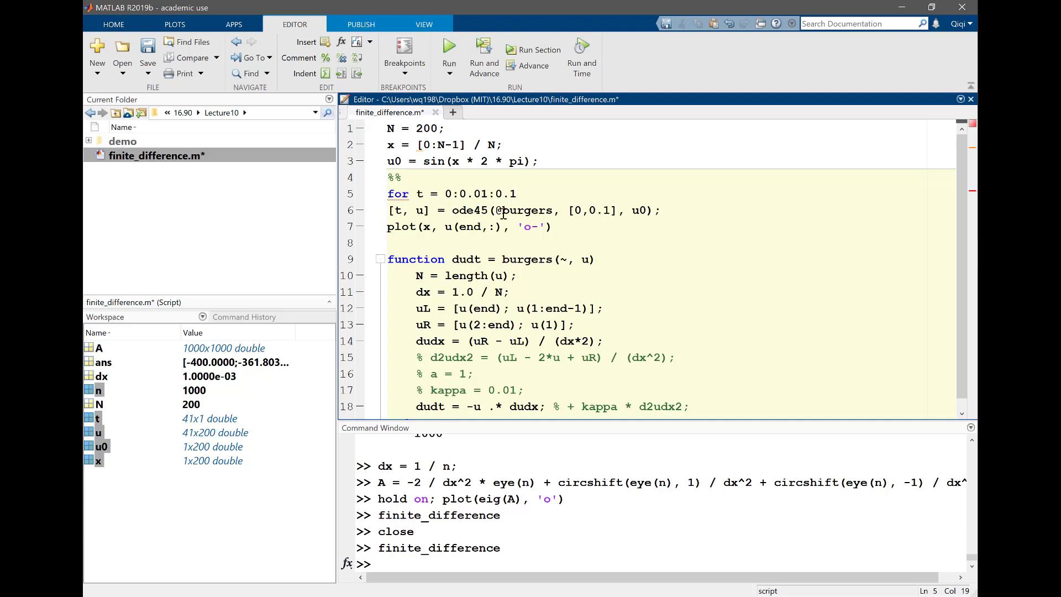
mouse_move(500, 212)
type("0")
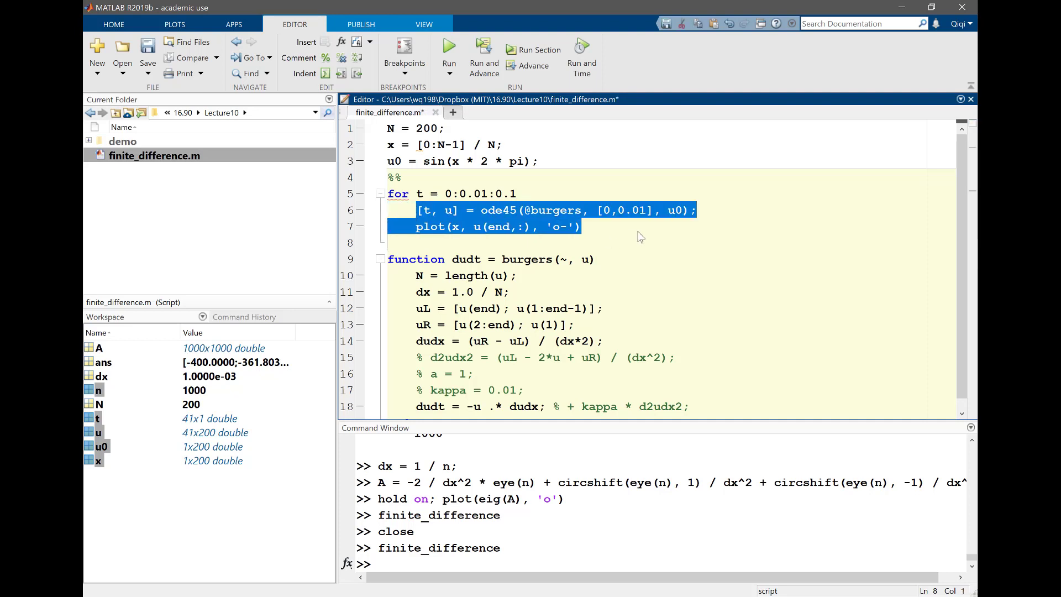
Step: Add 'draw now;' and 'pause(0.01);' inside the loop to redraw each step
type("draw")
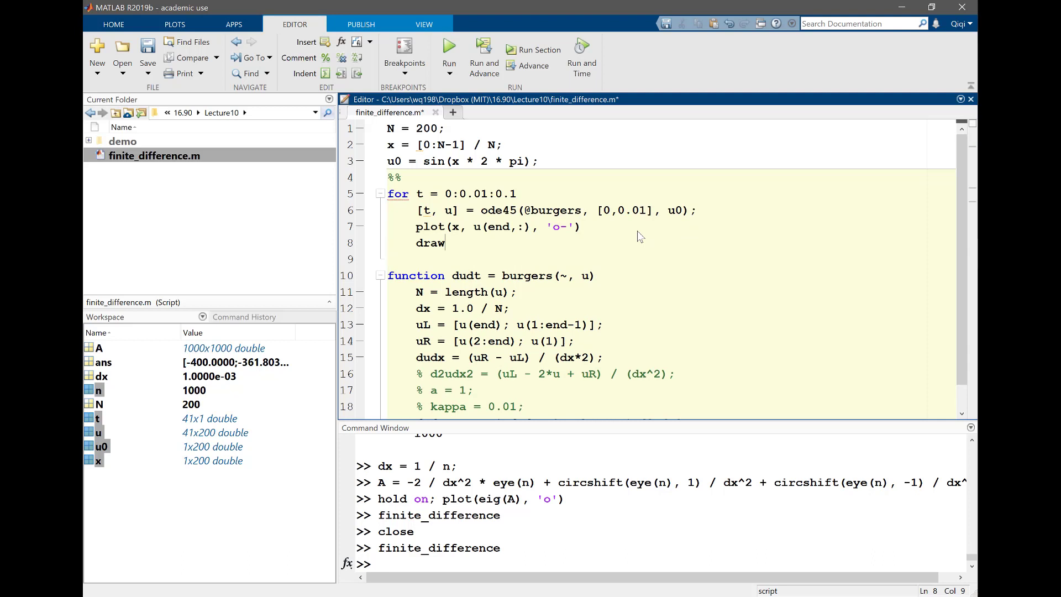
type("now;")
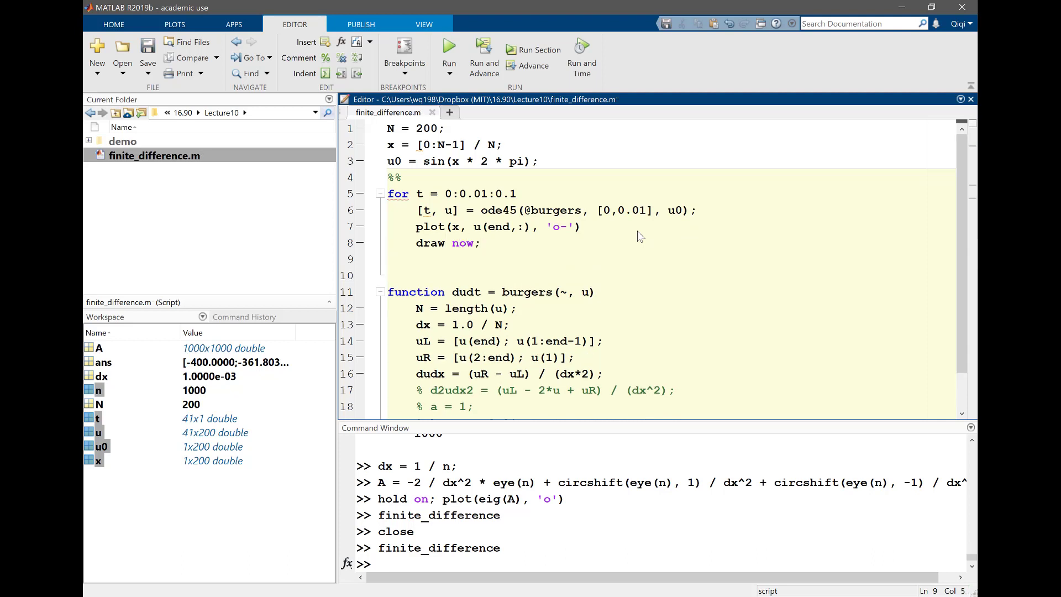
type("pause(0.01);")
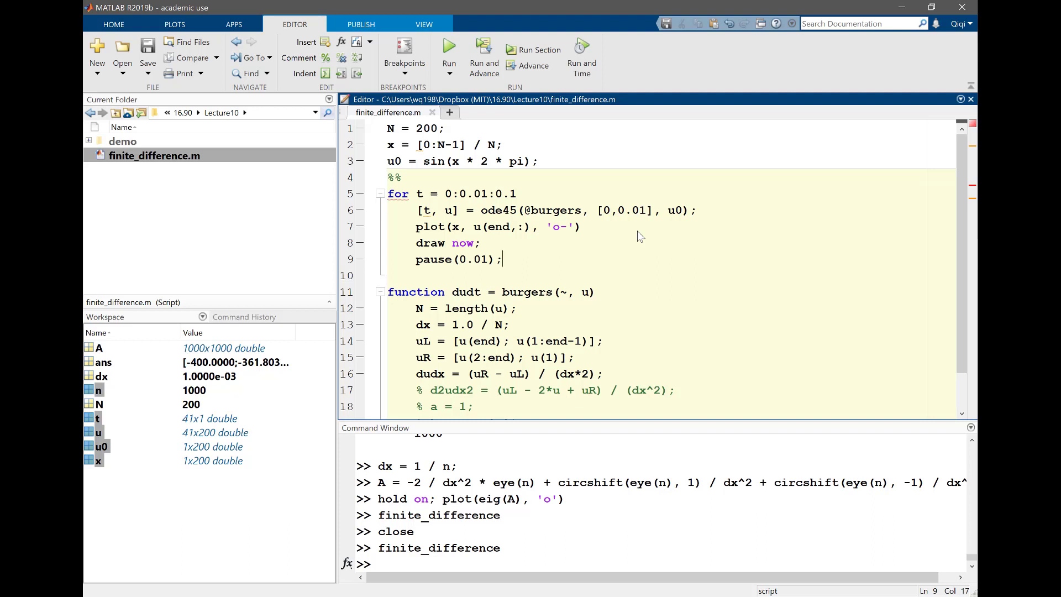
Step: Carry the latest solution forward with 'u0 = u(end,:);' and close the loop
type("u0")
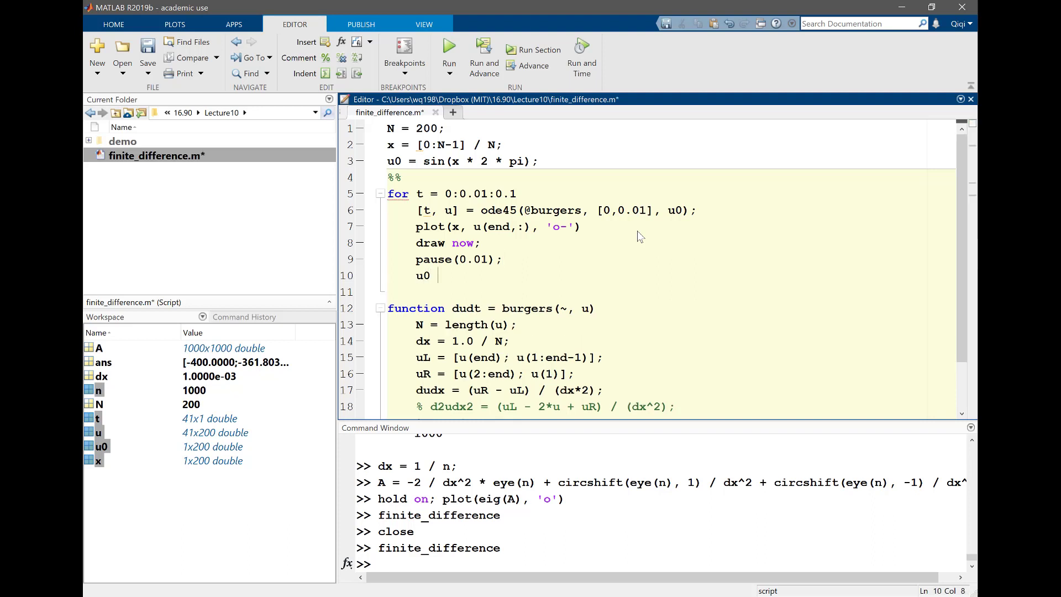
type("= u(e")
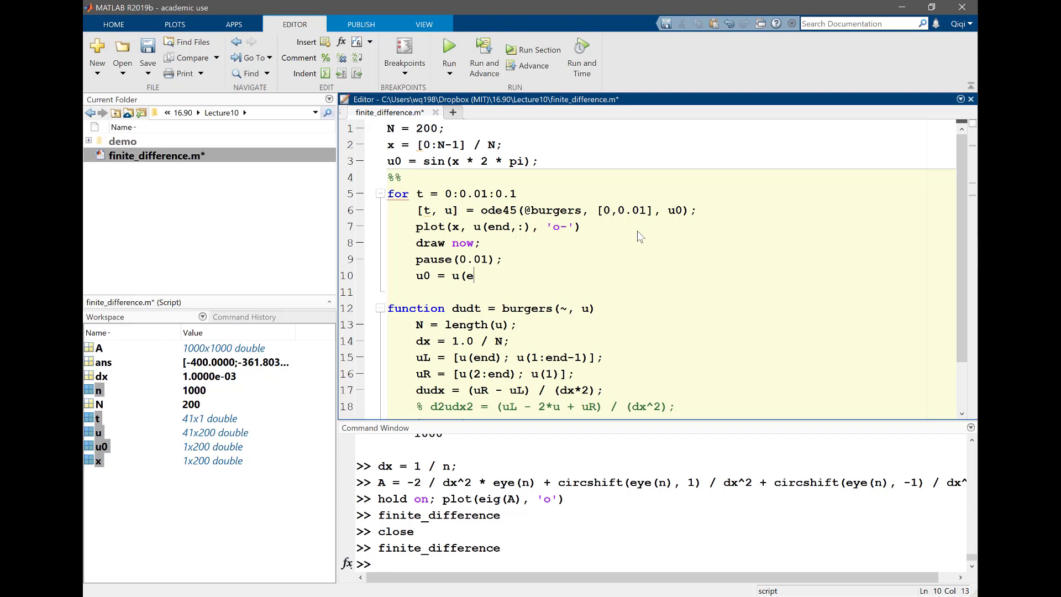
type("nd,:)")
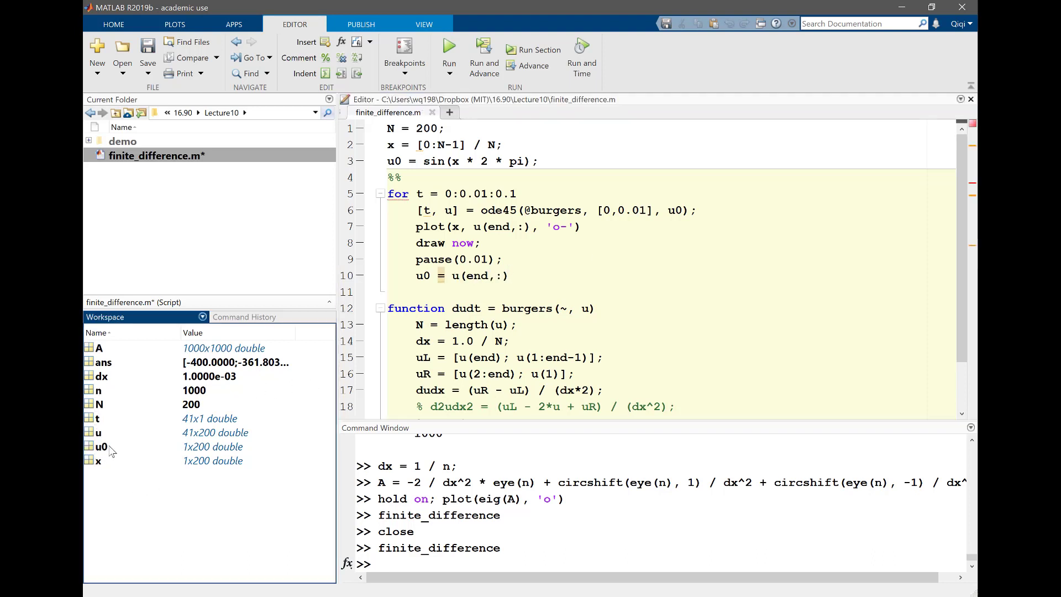
left_click(510, 275)
type("end")
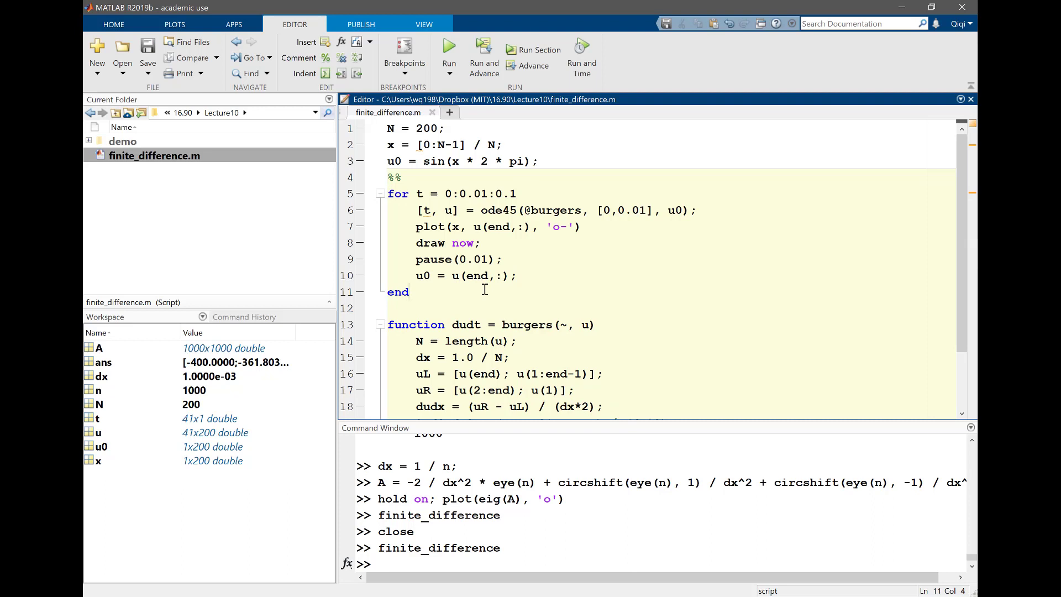
mouse_move(617, 217)
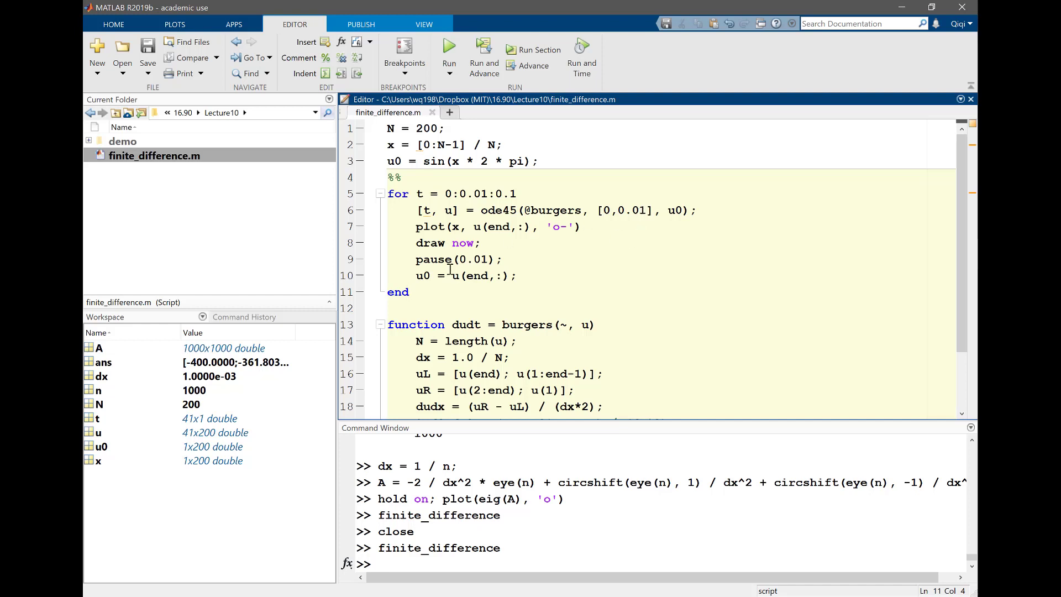
mouse_move(442, 178)
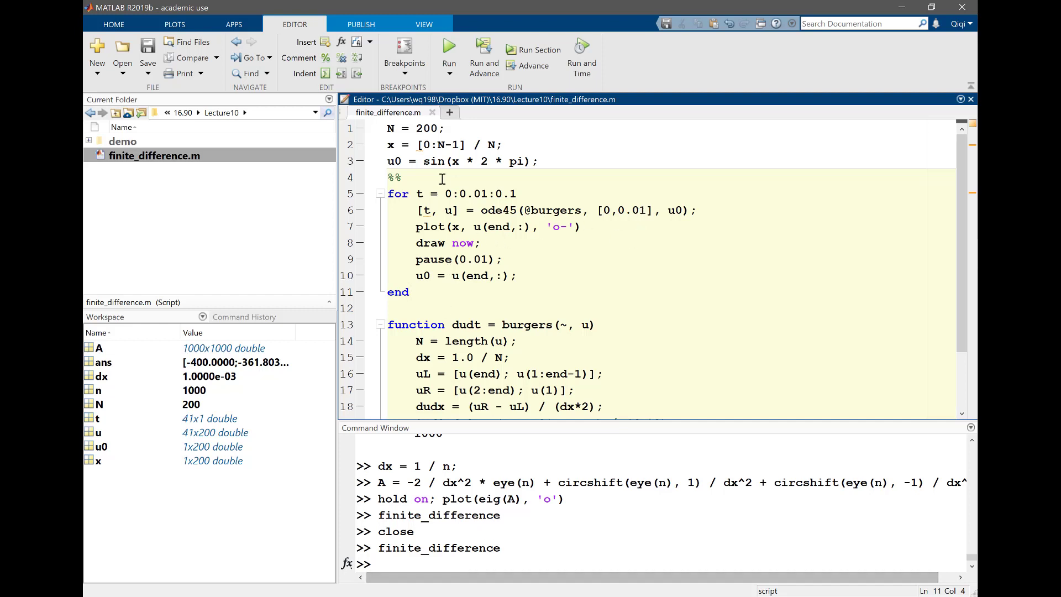
Step: Add 'close all;' before the loop and run the script, hitting the draw error
type("close all;")
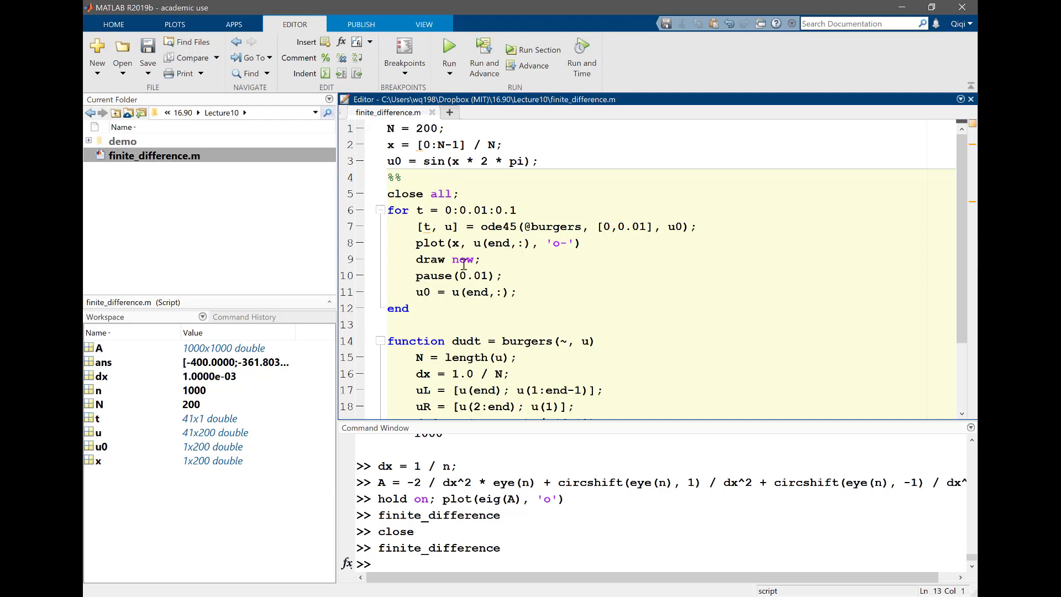
mouse_move(449, 46)
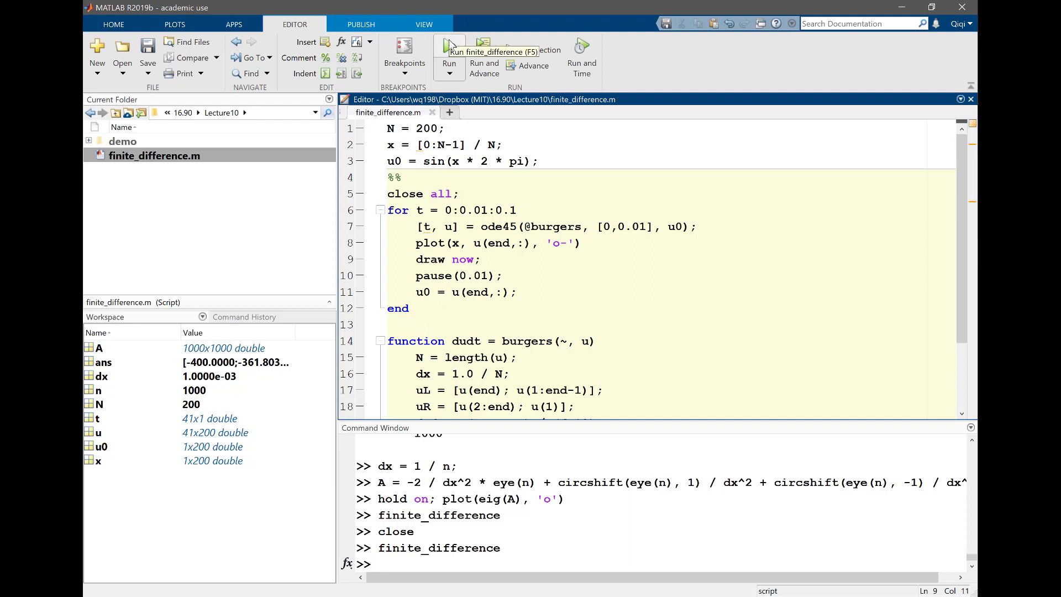
left_click(448, 51)
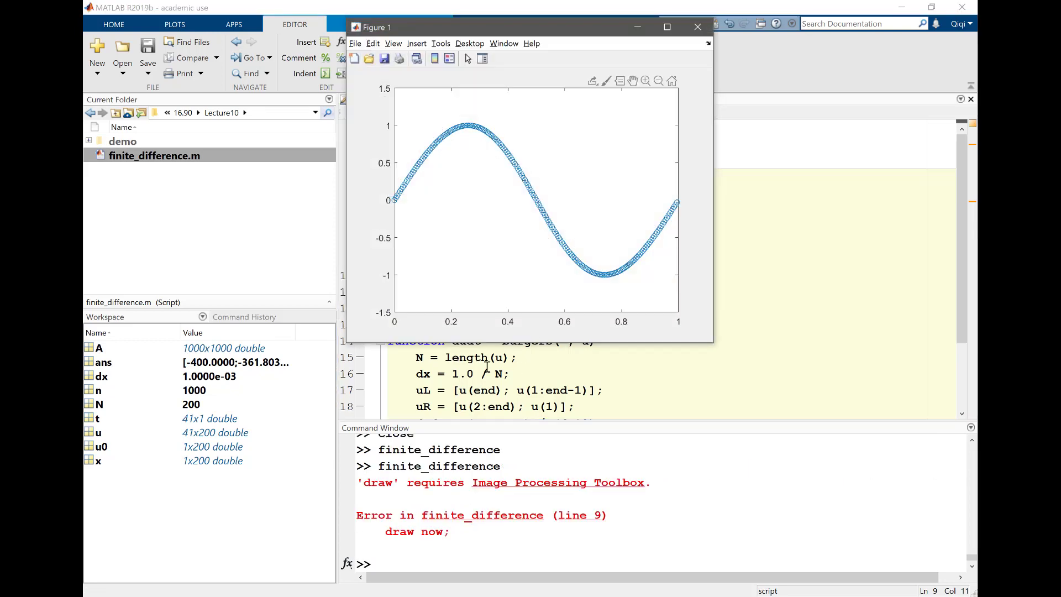
Step: Fix 'draw now' into 'drawnow' so the animation runs
left_click(697, 26)
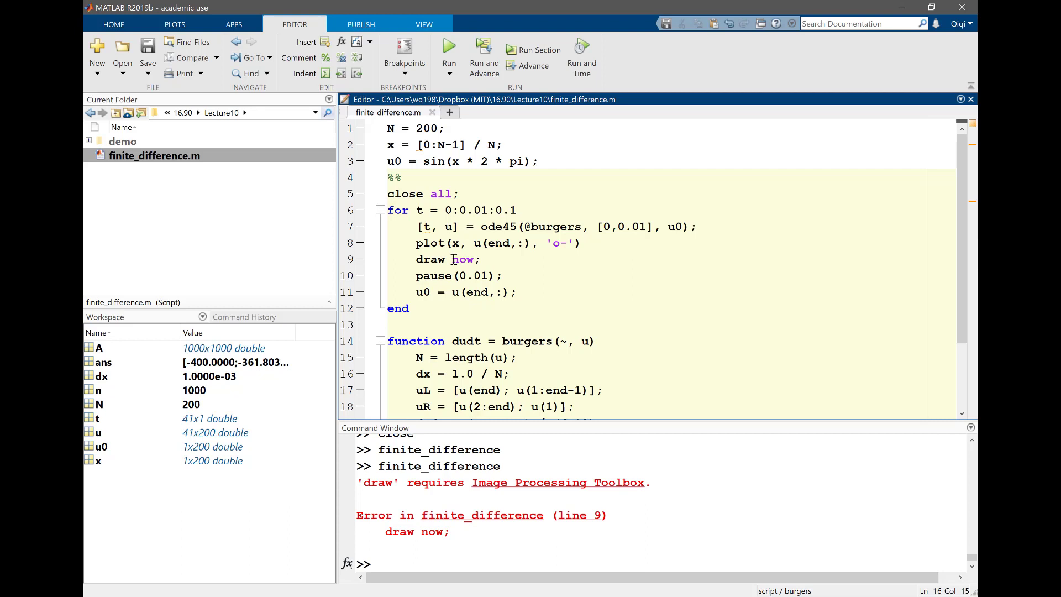
key("Backspace")
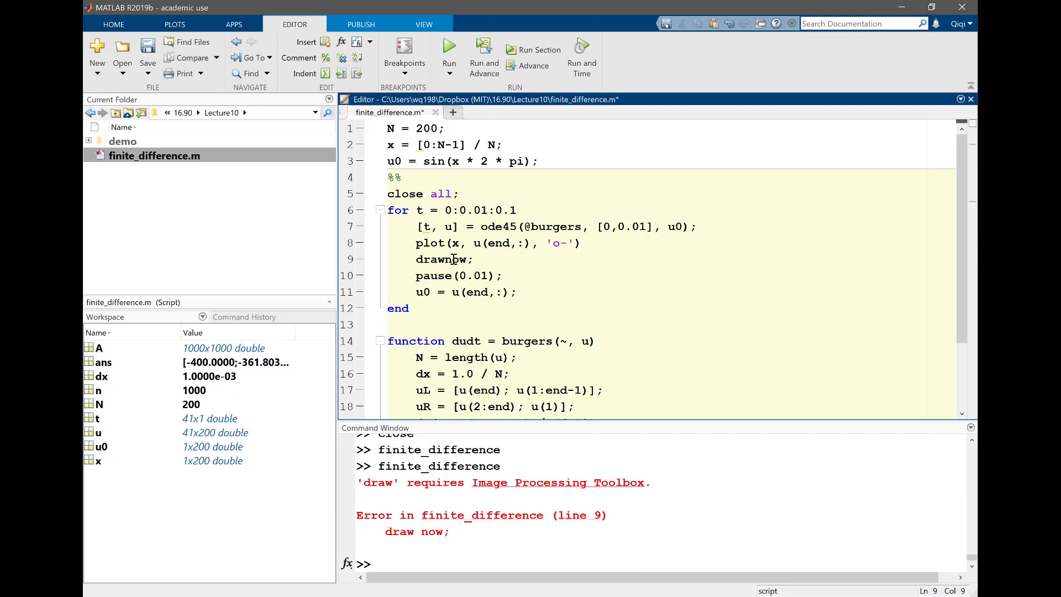
type("drawnow")
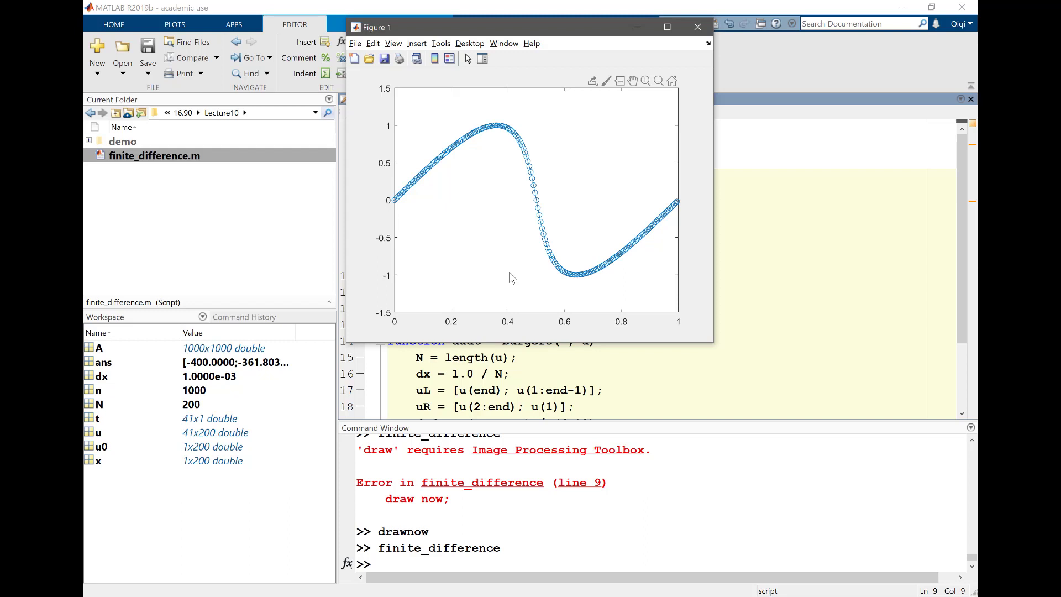
mouse_move(495, 4)
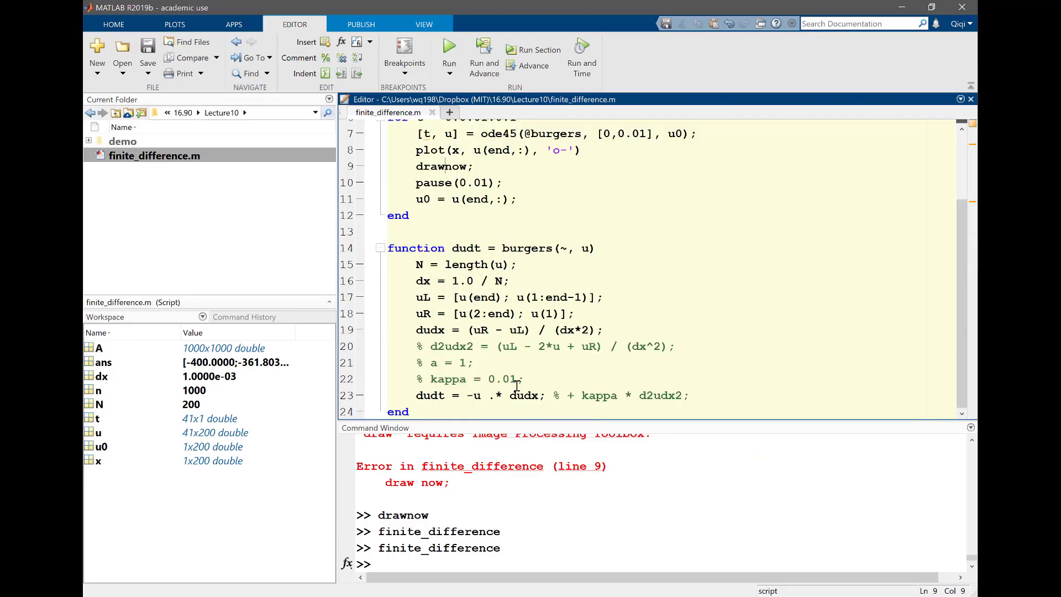
Step: Replace -u with constant speed 1 in dudt, run to see the wave just shift, then restore -u
double_click(476, 395)
type("1")
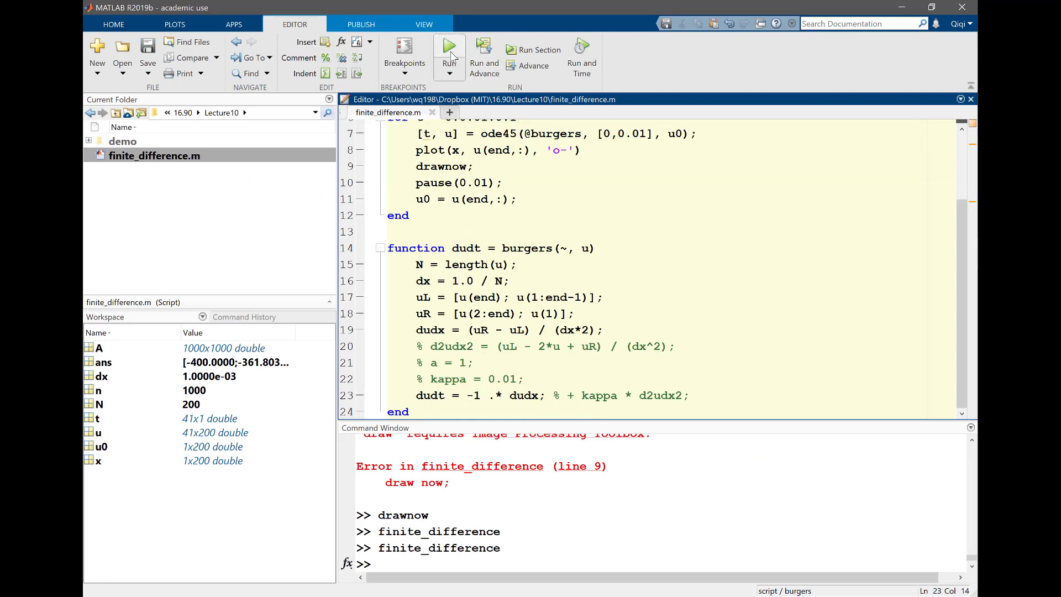
left_click(449, 45)
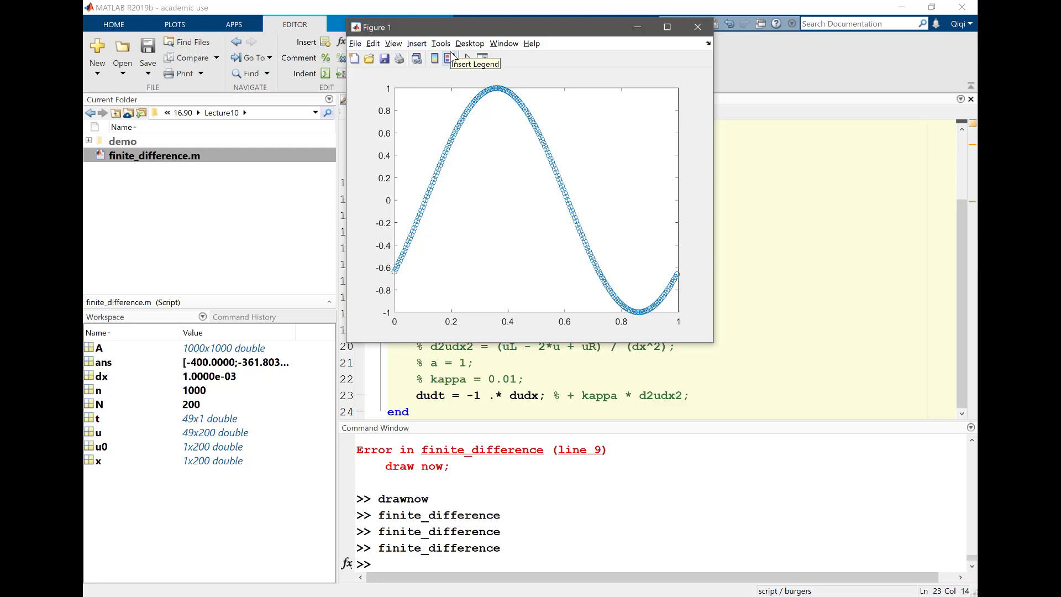
left_click(697, 27)
type("u")
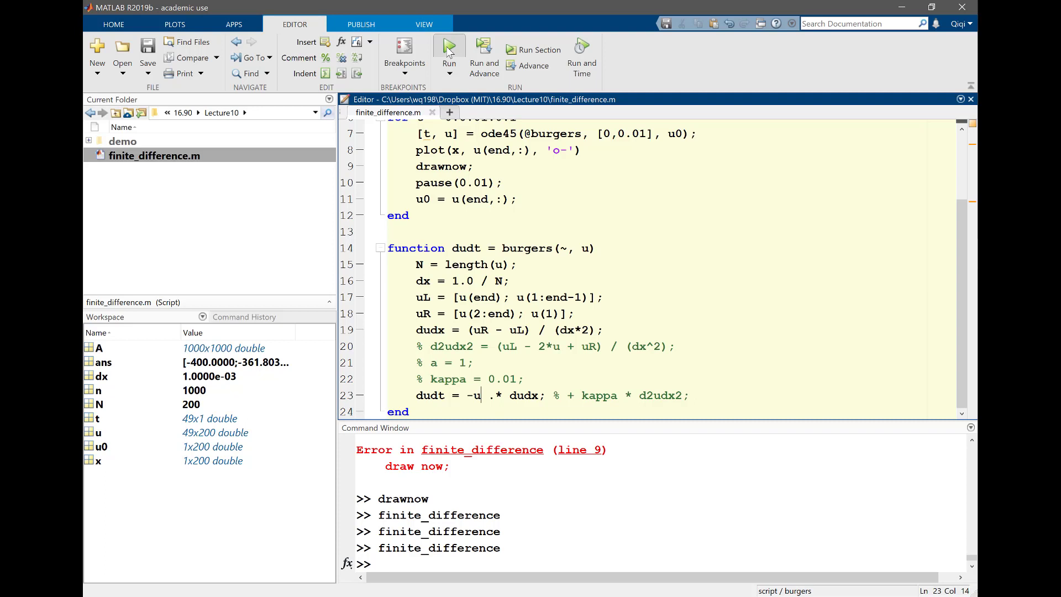
left_click(449, 54)
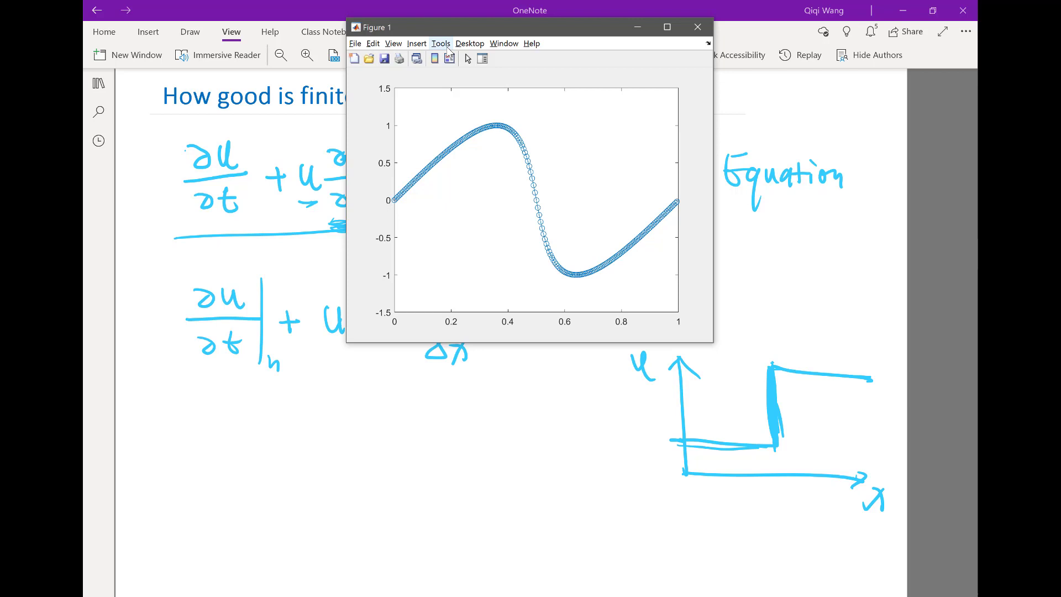
Step: Return to MATLAB to extend the loop end time and rerun the animation
key("alt+tab")
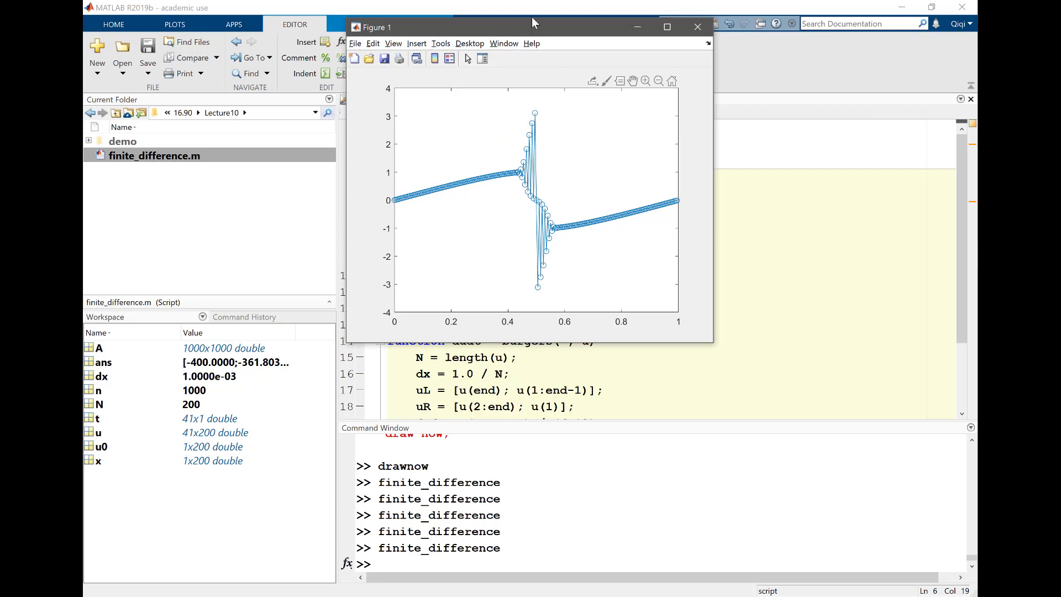
mouse_move(697, 27)
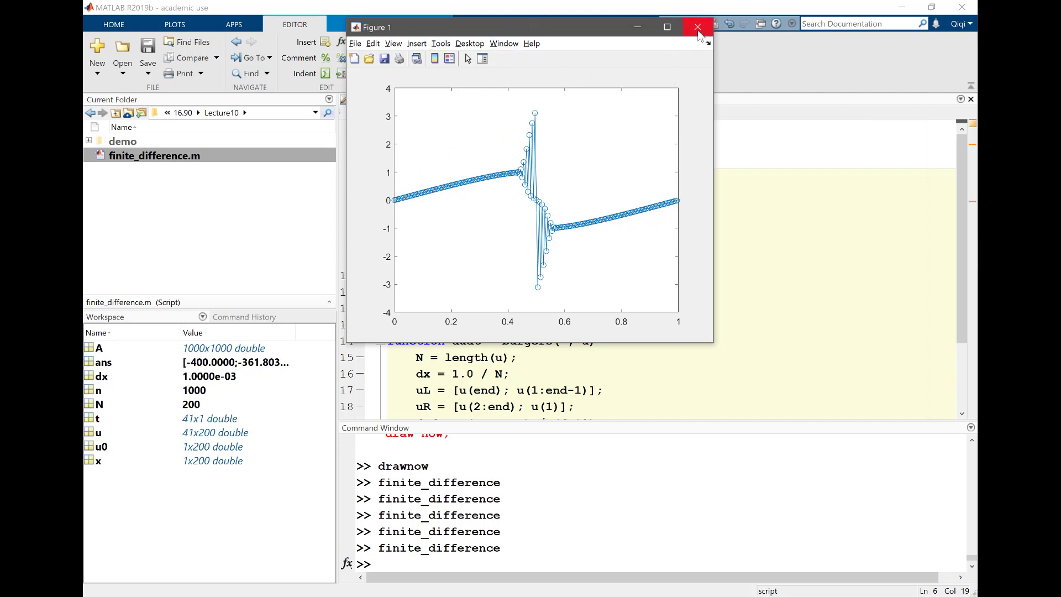
Step: Rerun with the loop ending at t = 0.15, giving a sharp shock near x = 0.5
left_click(697, 26)
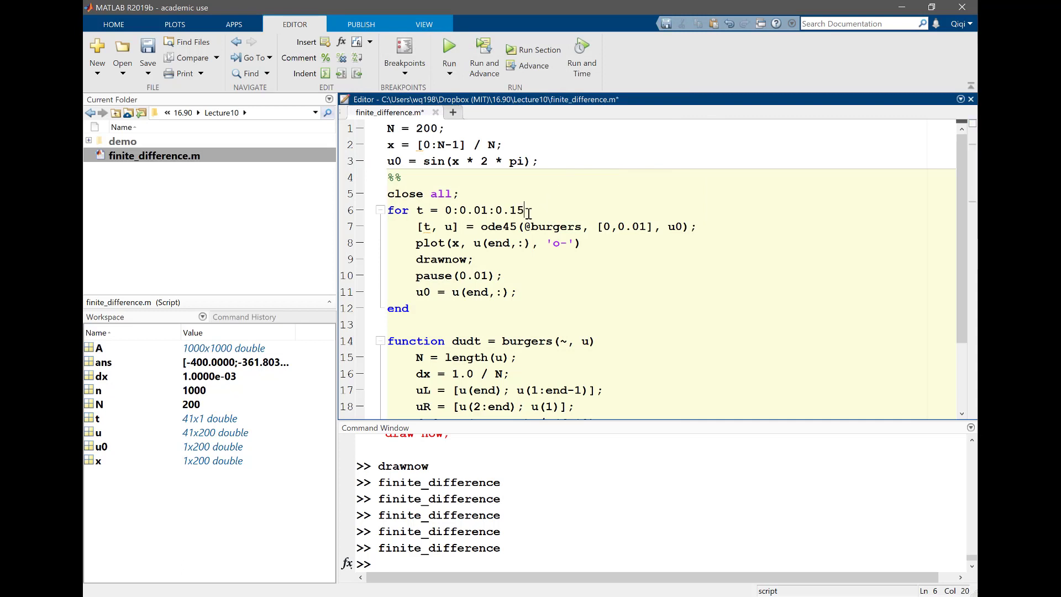
left_click(449, 49)
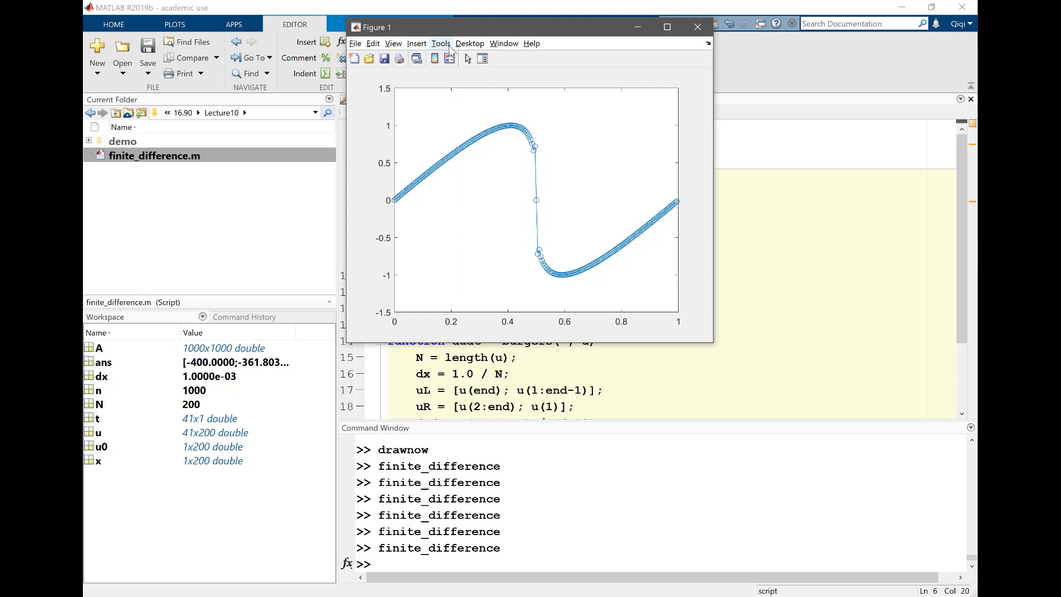
left_click(697, 27)
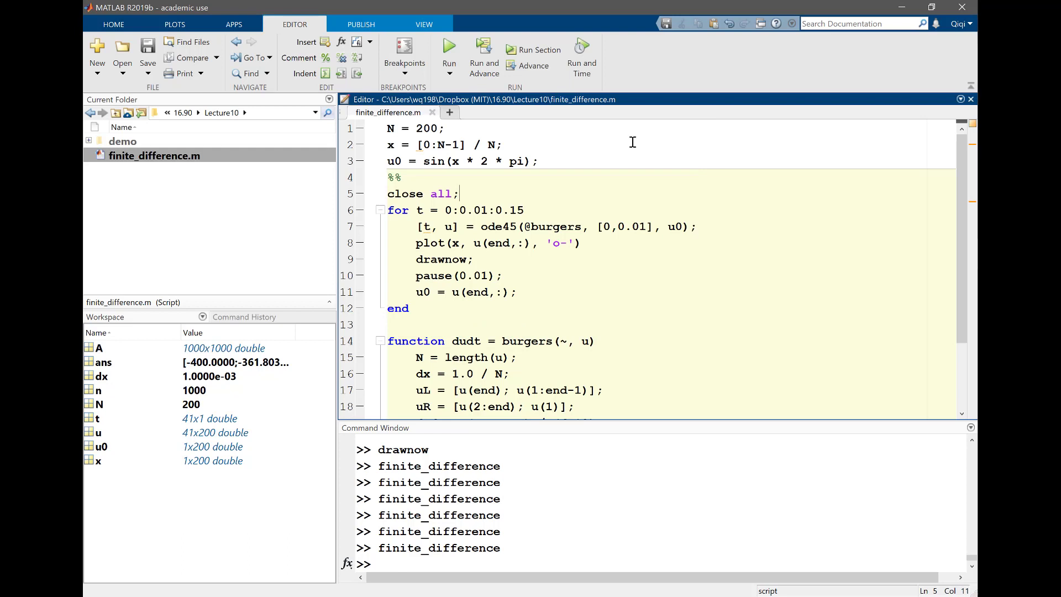